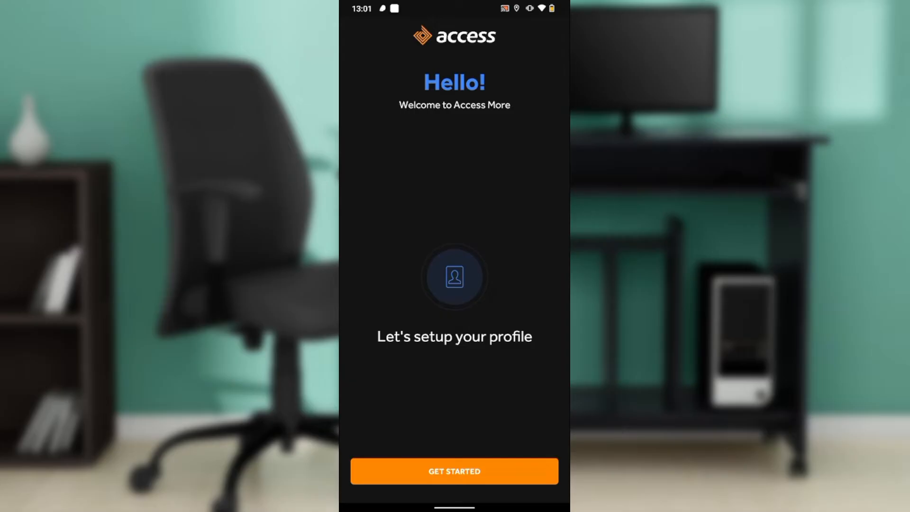
Open features.pdf from the welcome screen at page 3, the Account section
{"action": "left_click", "coordinate": [454, 471]}
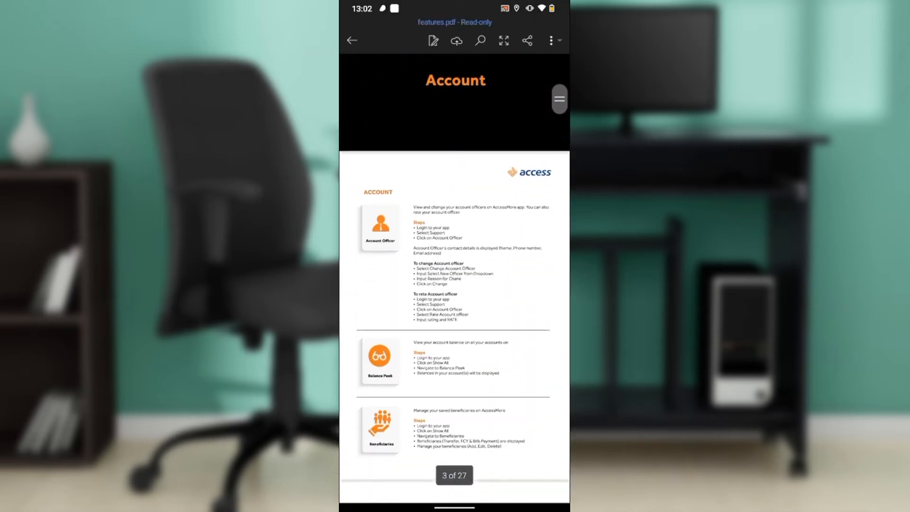
Bring page 5 into view with the Signed Statement and View transaction history steps enlarged
{"action": "scroll", "scroll_direction": "down", "scroll_amount": 3}
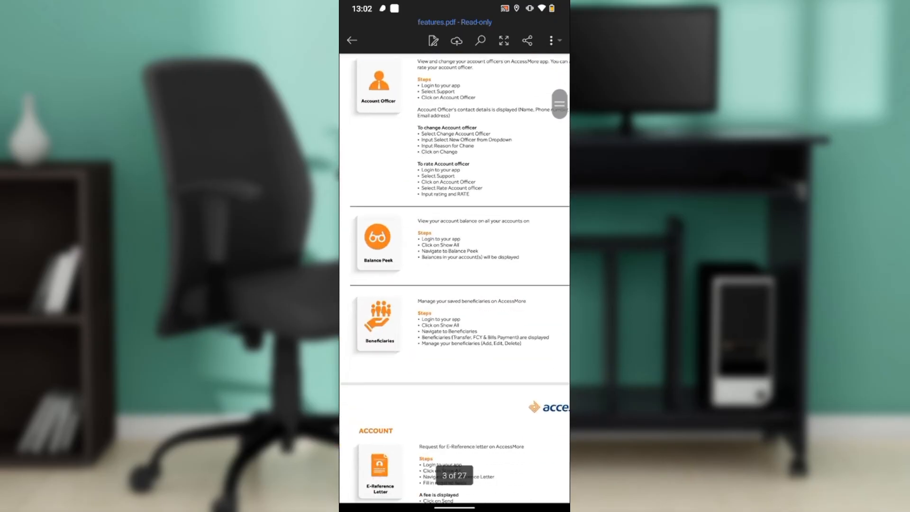
{"action": "scroll", "scroll_direction": "down", "scroll_amount": 3}
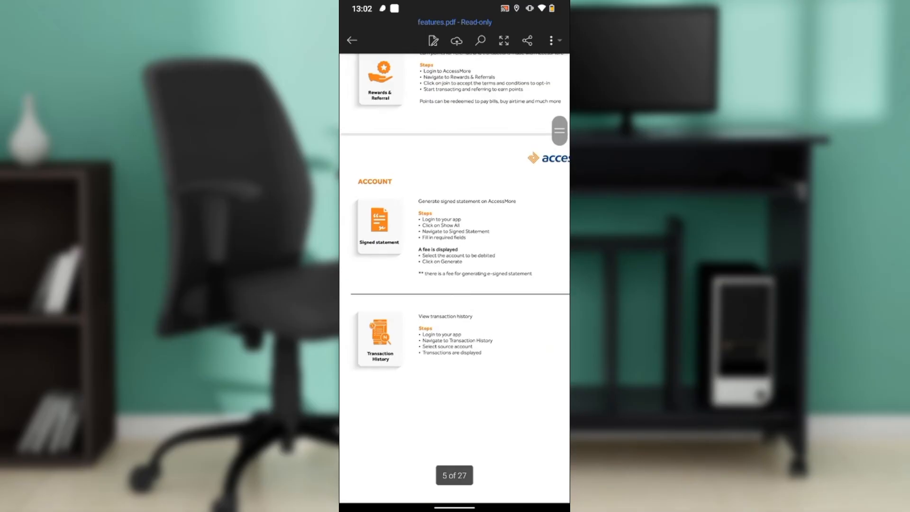
{"action": "scroll", "scroll_direction": "up", "scroll_amount": 3}
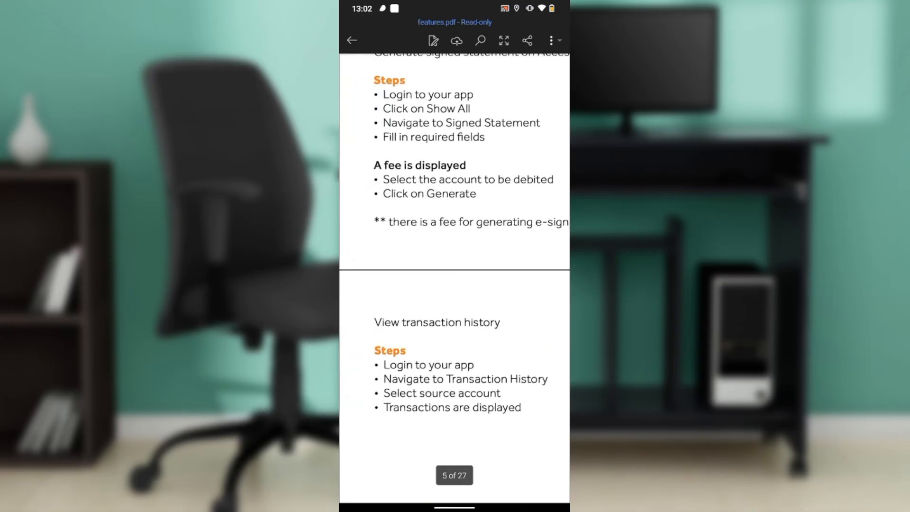
{"action": "scroll", "scroll_direction": "up", "scroll_amount": 3}
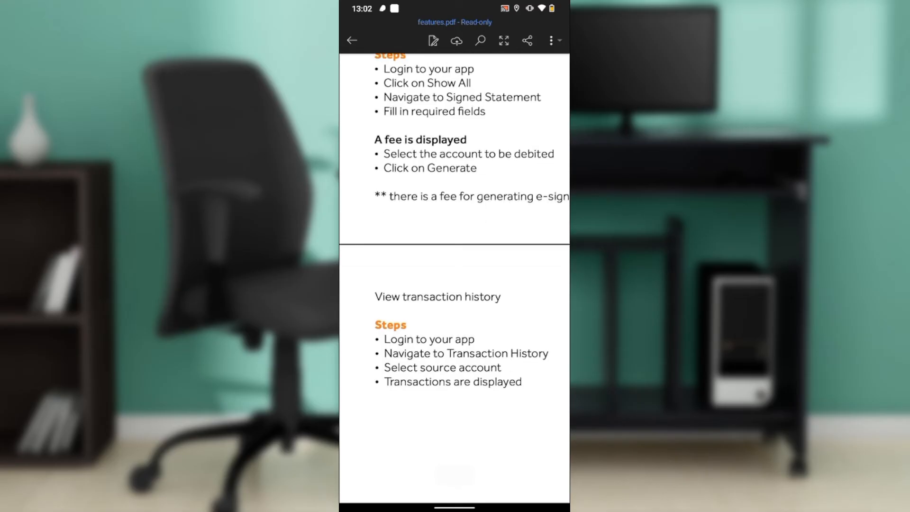
{"action": "scroll", "scroll_direction": "up", "scroll_amount": 3}
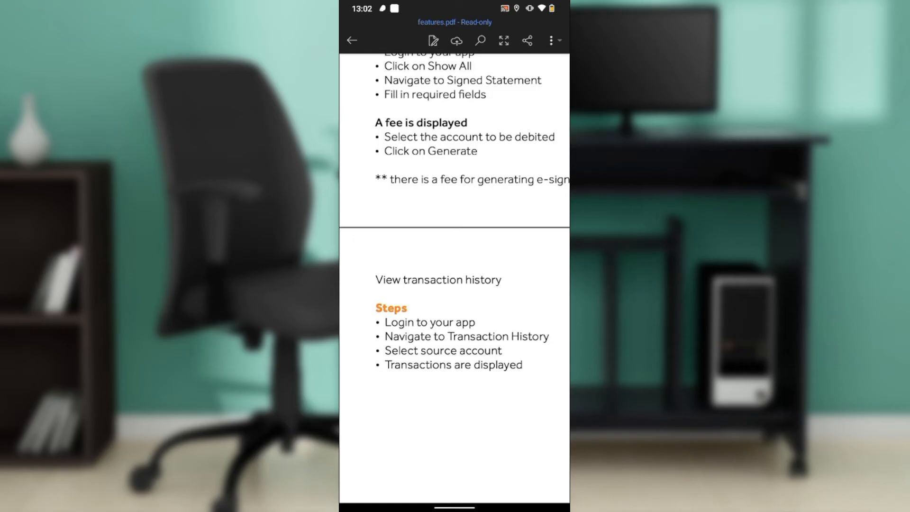
{"action": "scroll", "scroll_direction": "up", "scroll_amount": 3}
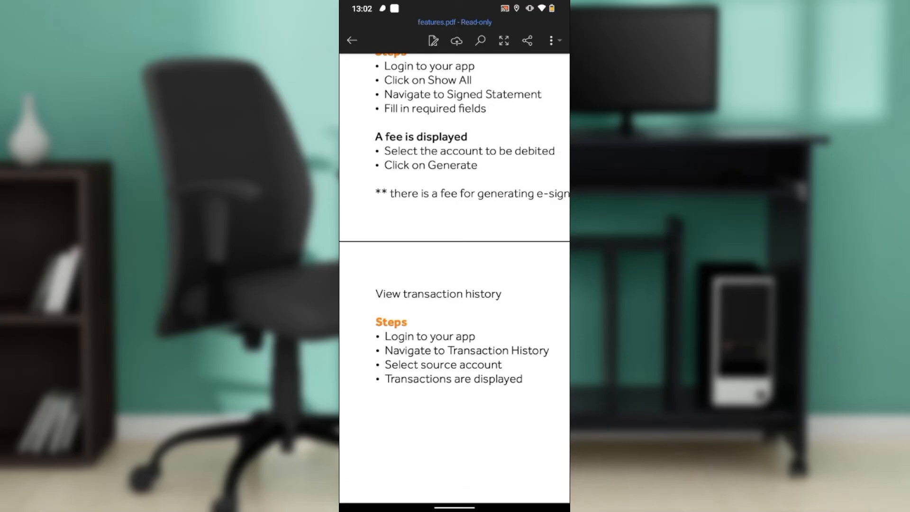
{"action": "scroll", "scroll_direction": "up", "scroll_amount": 3}
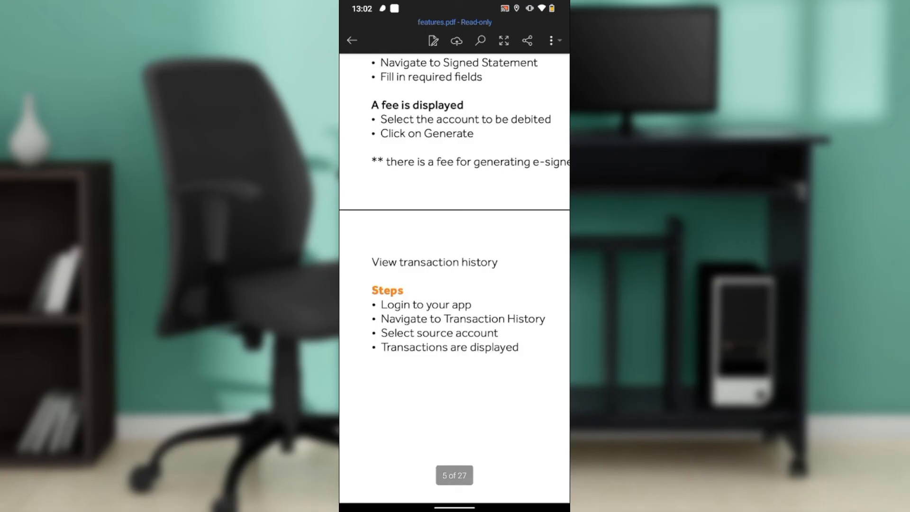
{"action": "scroll", "scroll_direction": "up", "scroll_amount": 3}
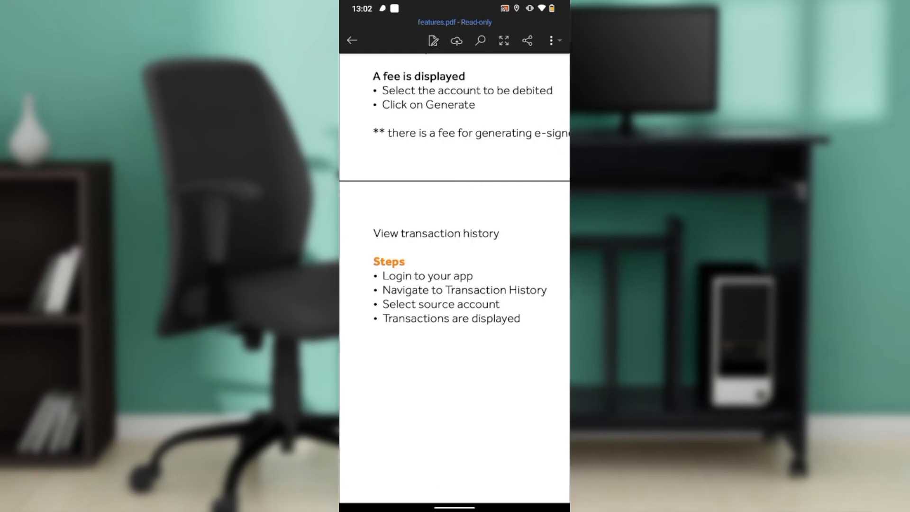
{"action": "scroll", "scroll_direction": "up", "scroll_amount": 3}
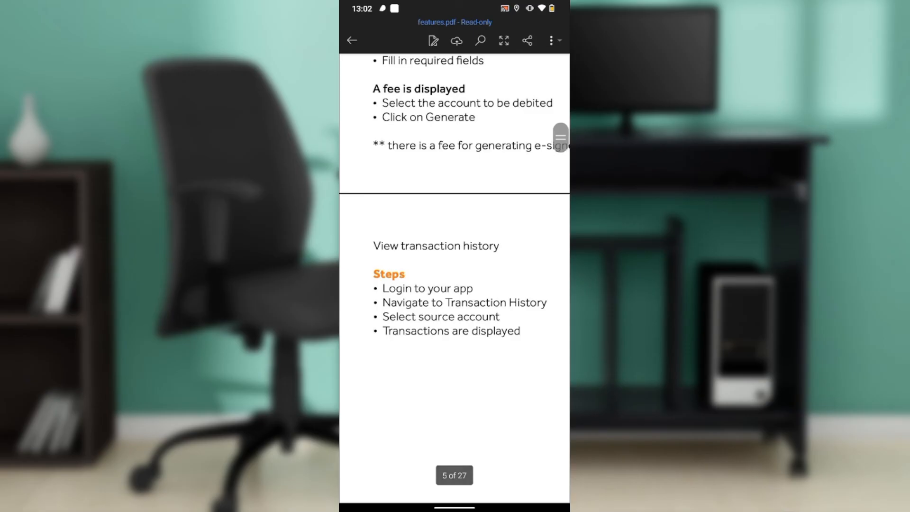
{"action": "scroll", "scroll_direction": "up", "scroll_amount": 3}
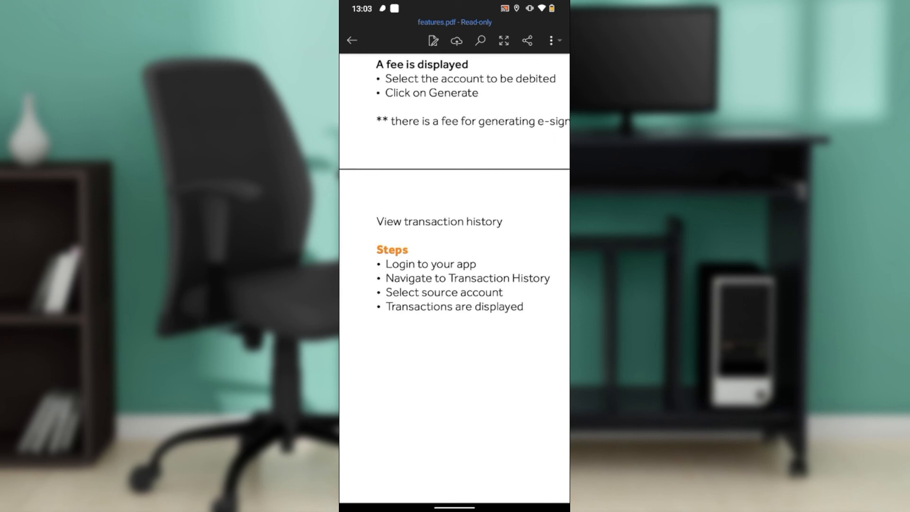
{"action": "scroll", "scroll_direction": "up", "scroll_amount": 3}
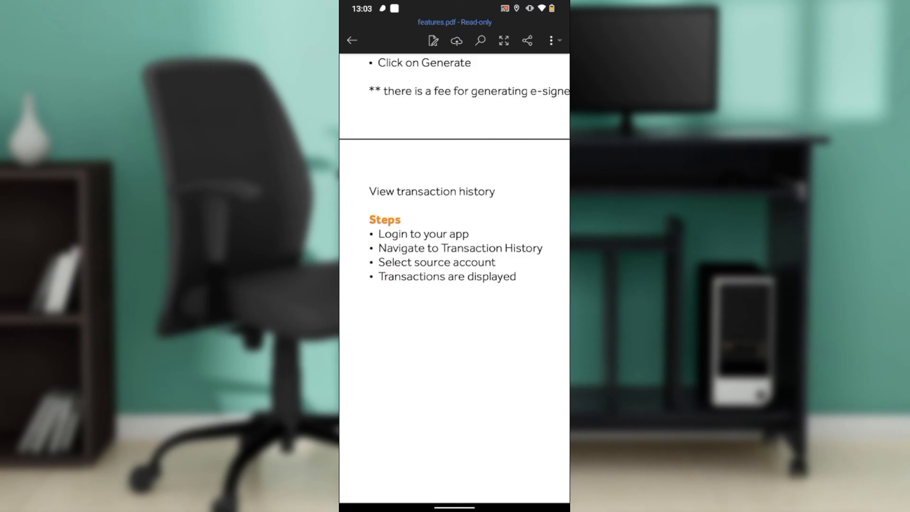
{"action": "scroll", "scroll_direction": "up", "scroll_amount": 3}
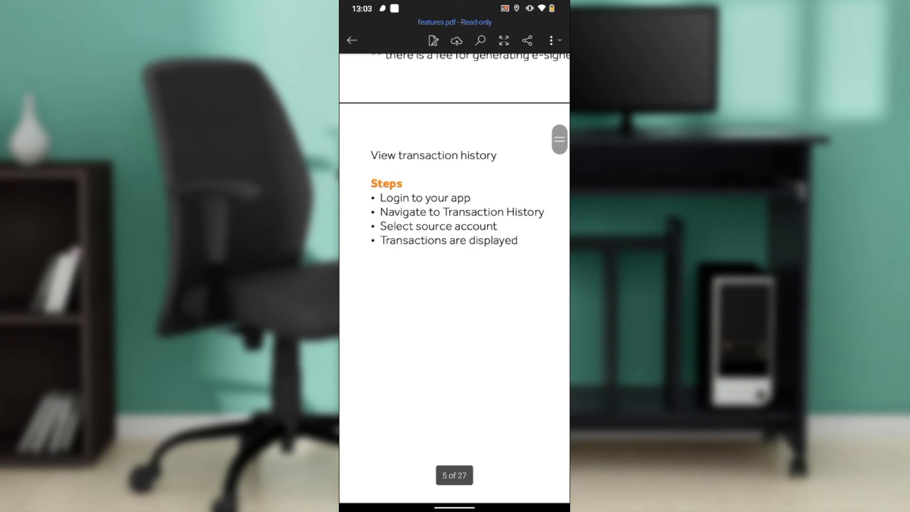